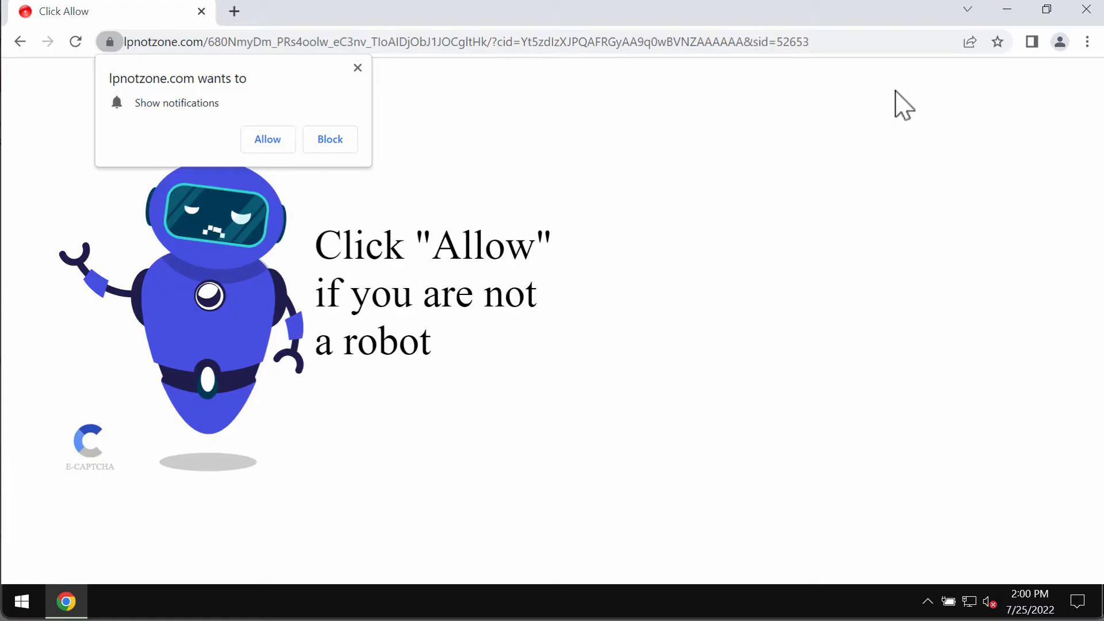
mouse_move(919, 105)
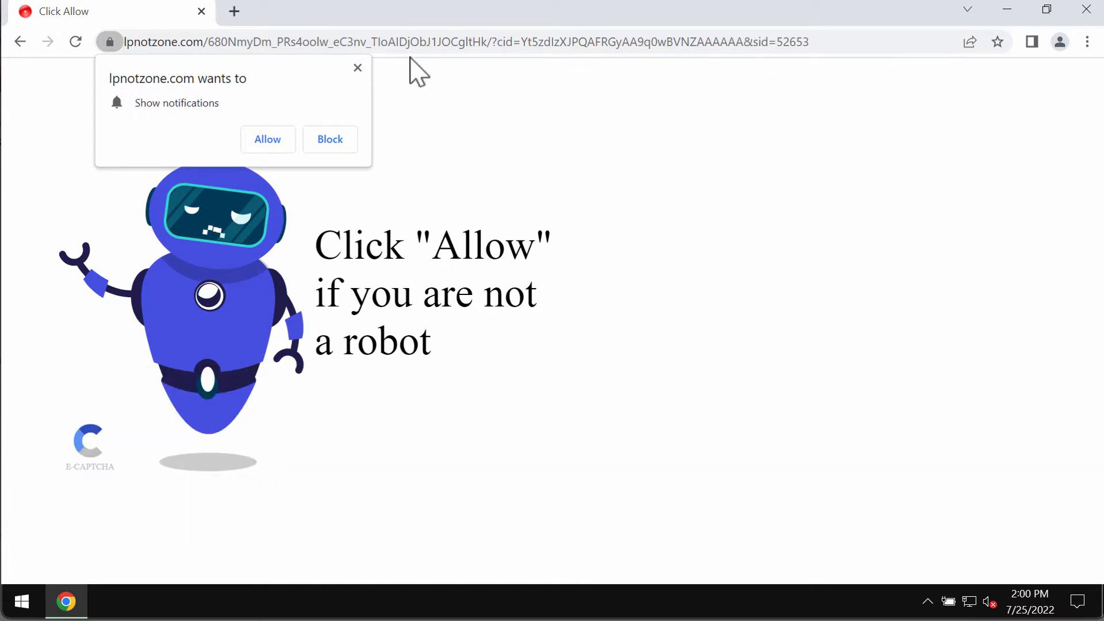
mouse_move(619, 73)
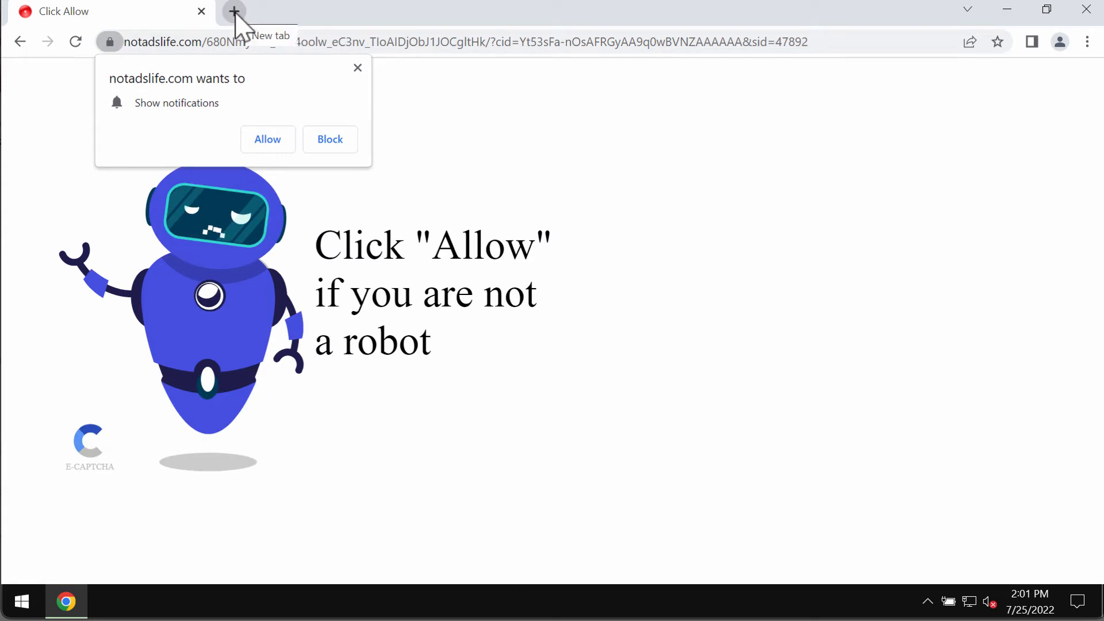
Start a blank new tab and bring up Chrome's three-dot main menu
click(233, 12)
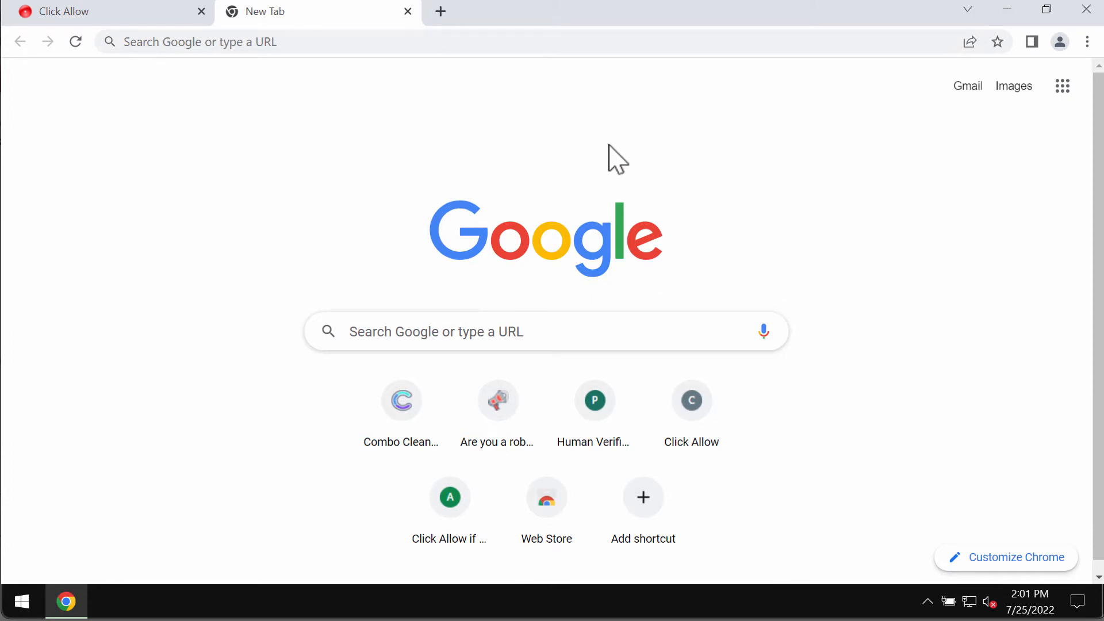
mouse_move(683, 132)
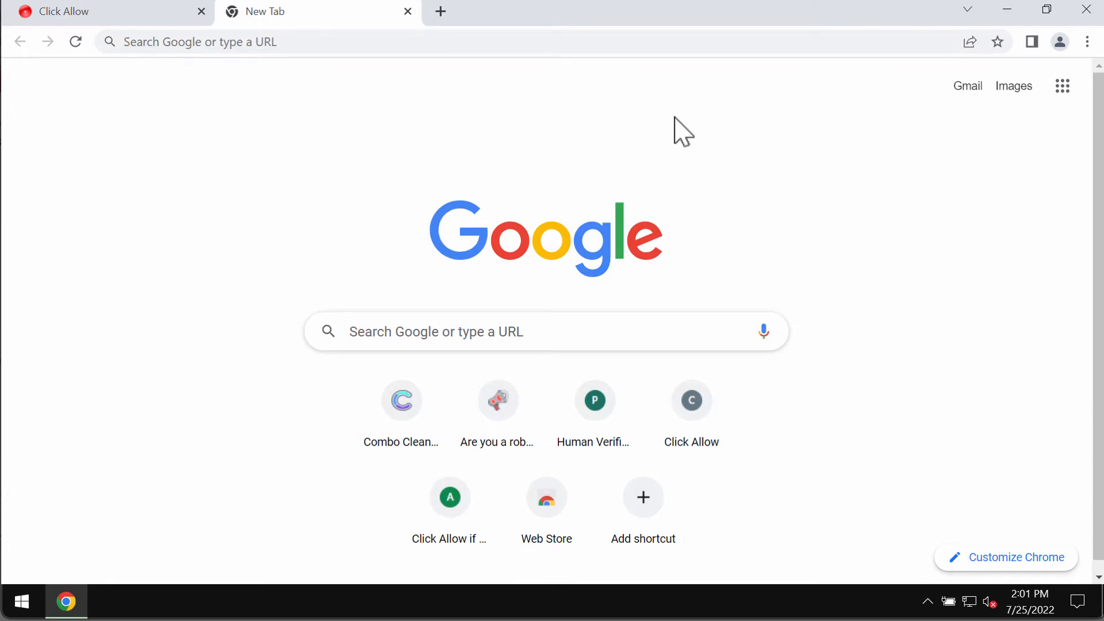
mouse_move(857, 182)
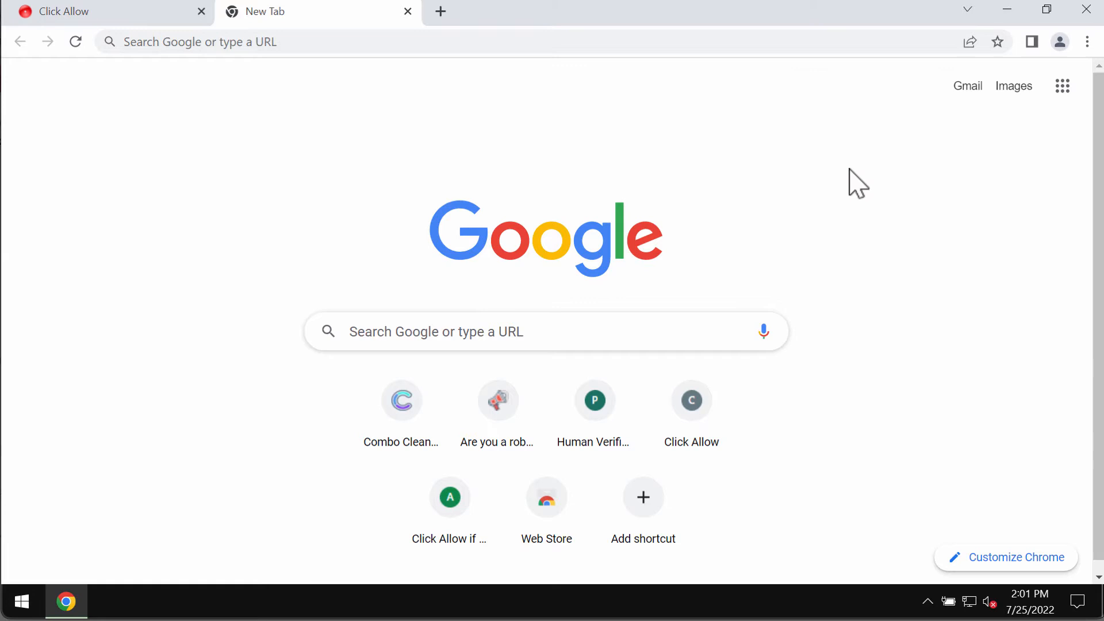
mouse_move(997, 134)
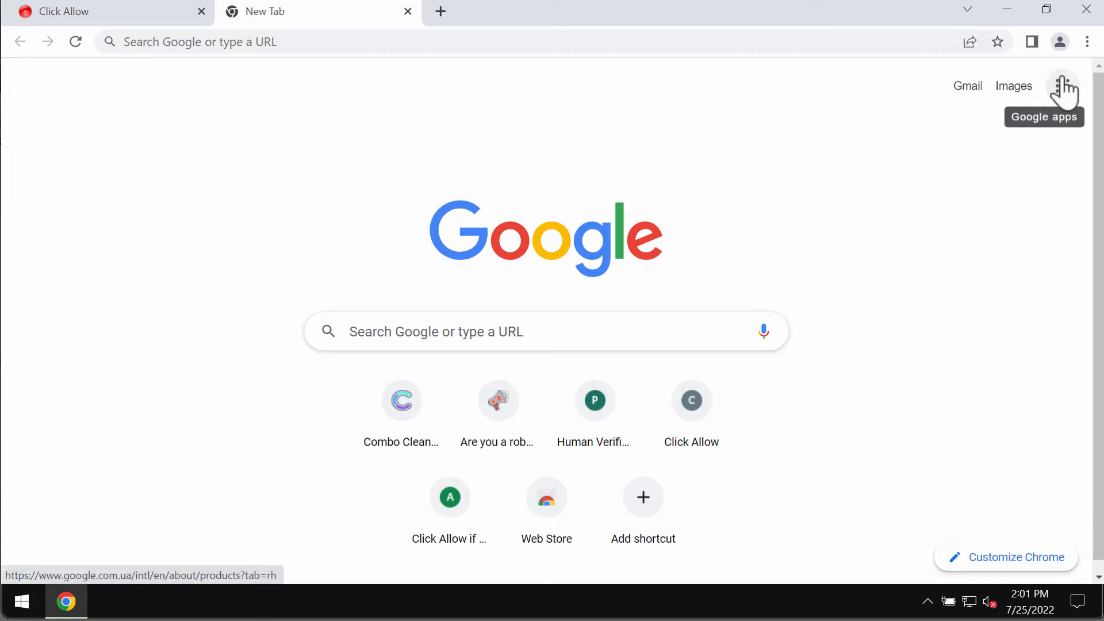
mouse_move(1006, 11)
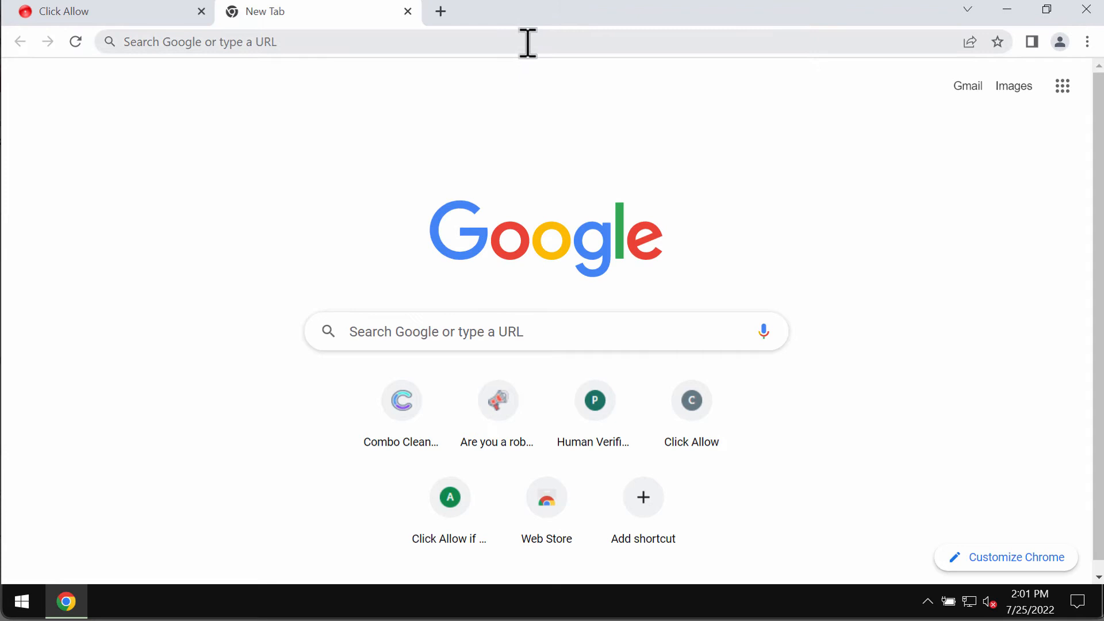
mouse_move(1069, 53)
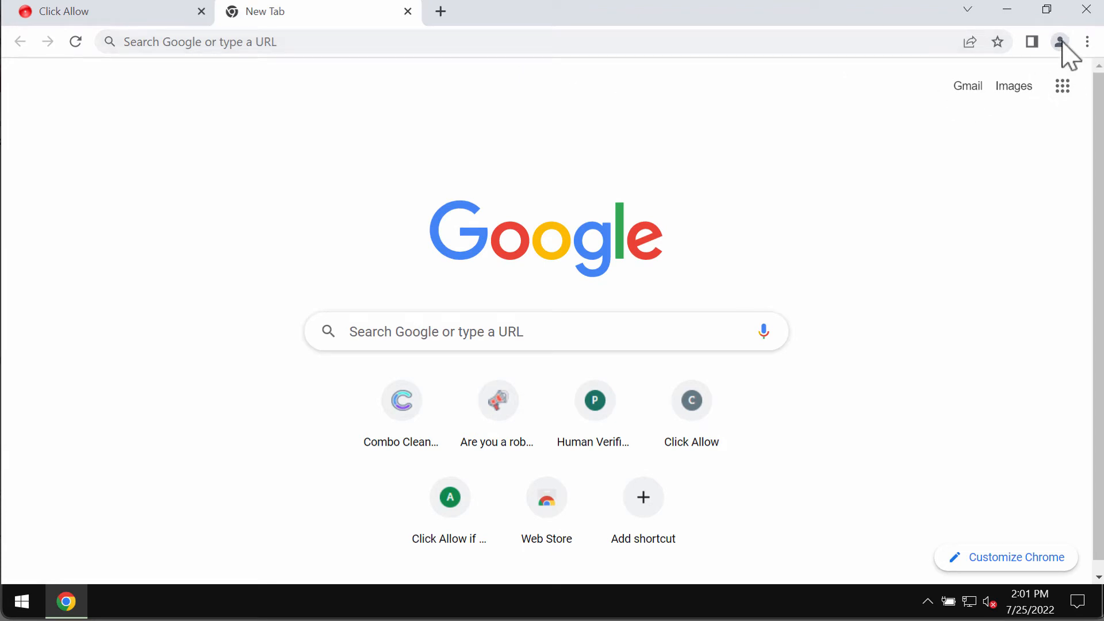
mouse_move(1087, 42)
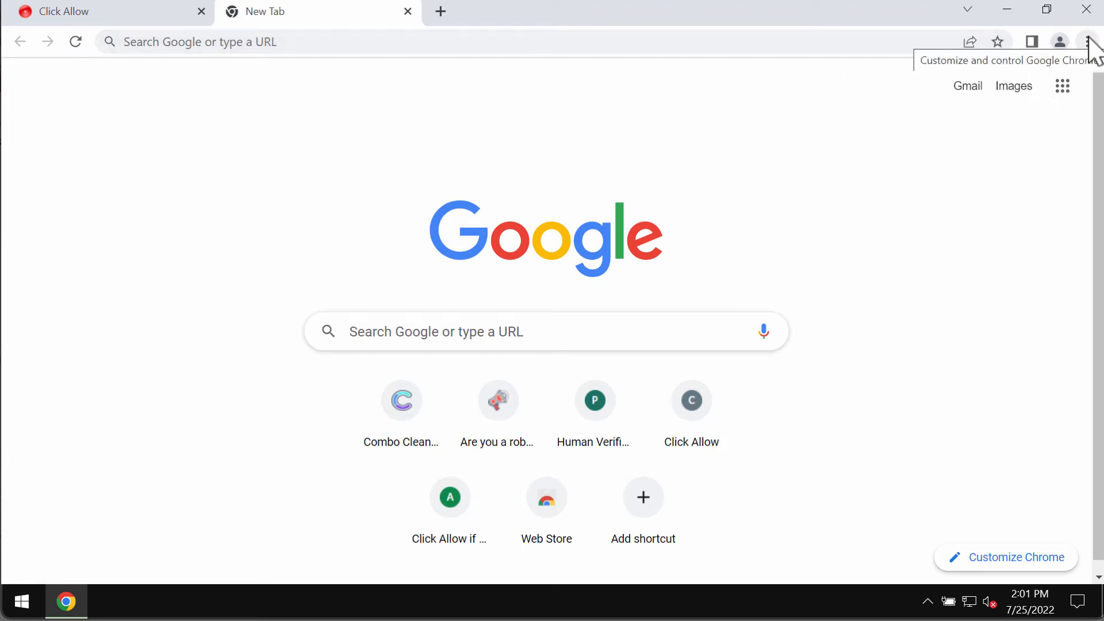
click(1086, 41)
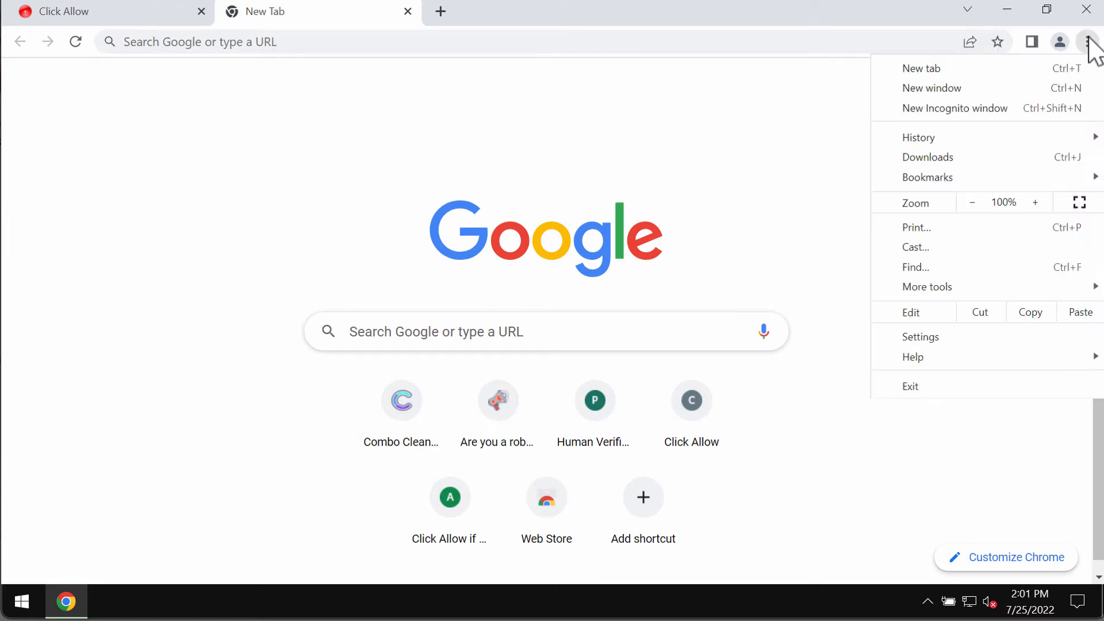
Reach Notifications via Settings > Privacy and security > Site Settings
click(920, 337)
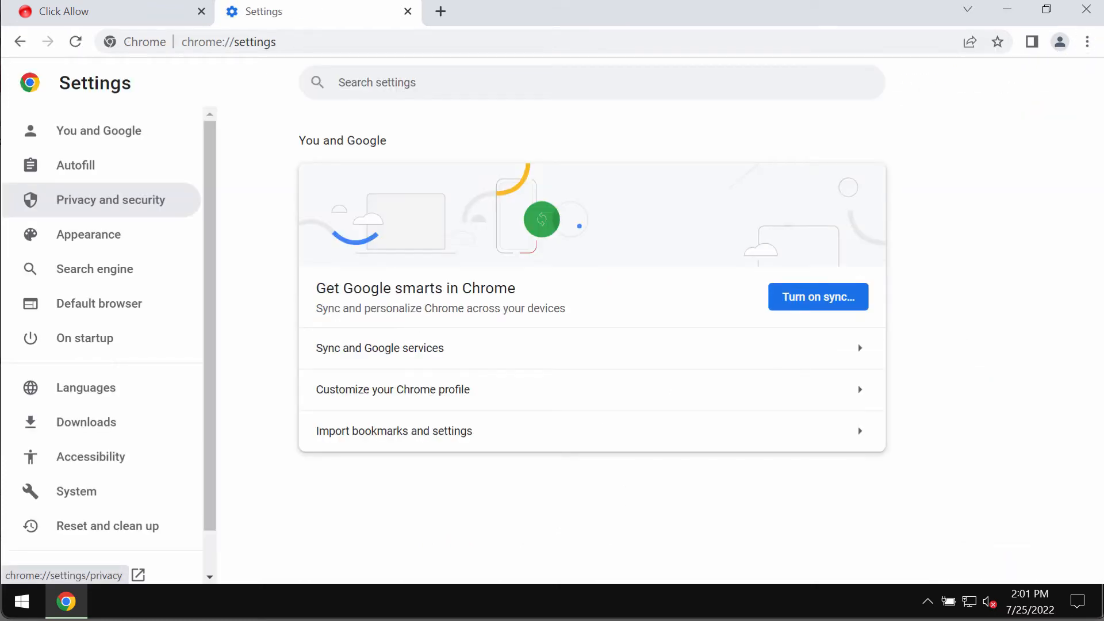
click(111, 199)
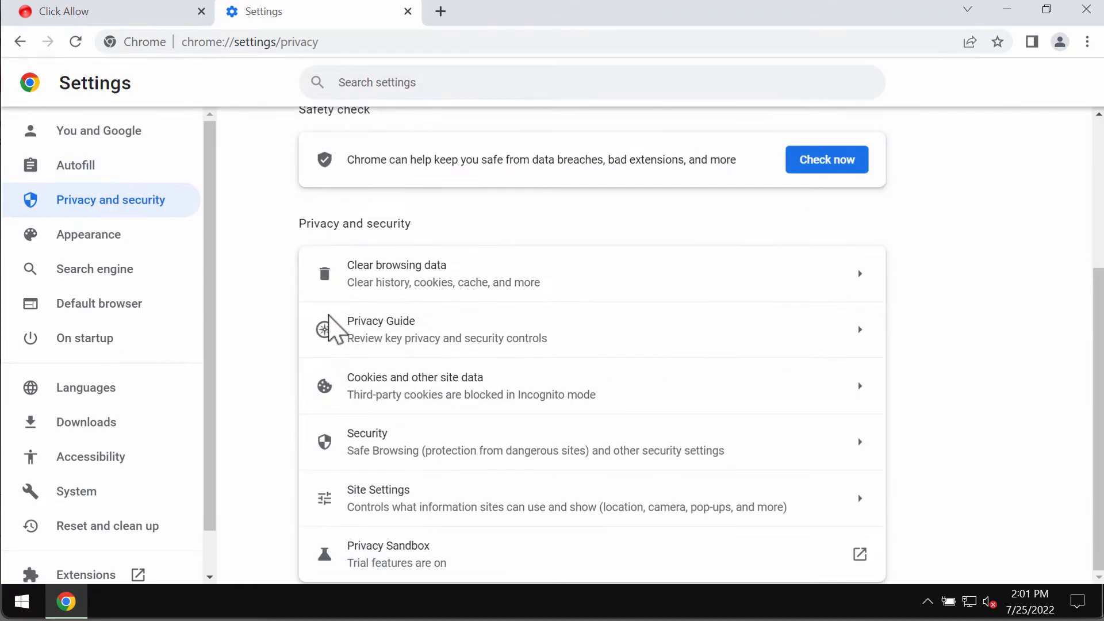
click(378, 490)
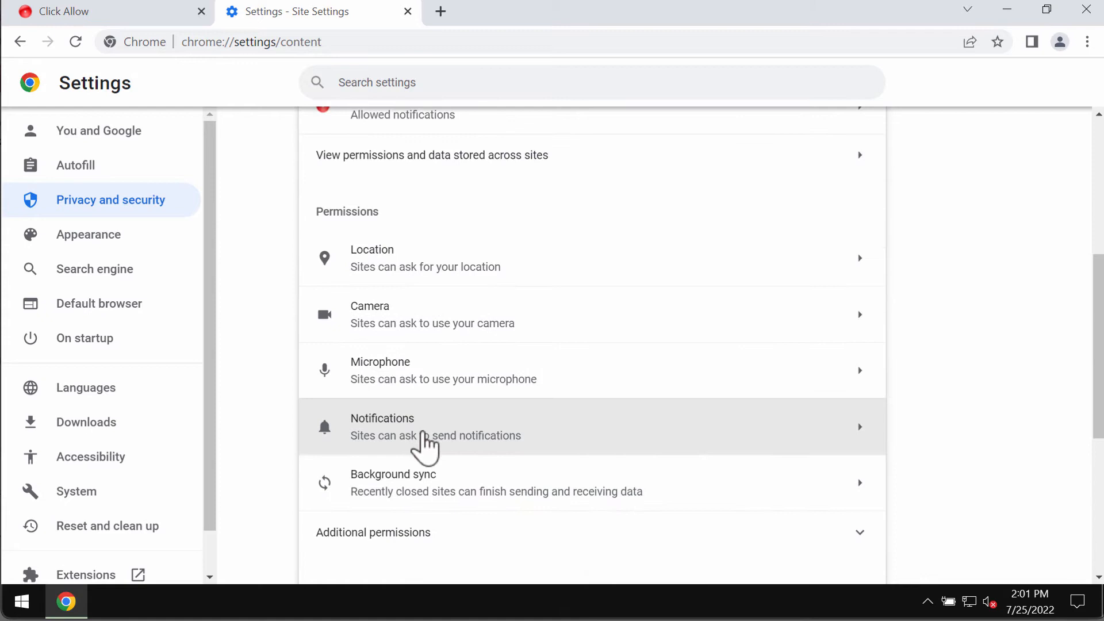
click(435, 426)
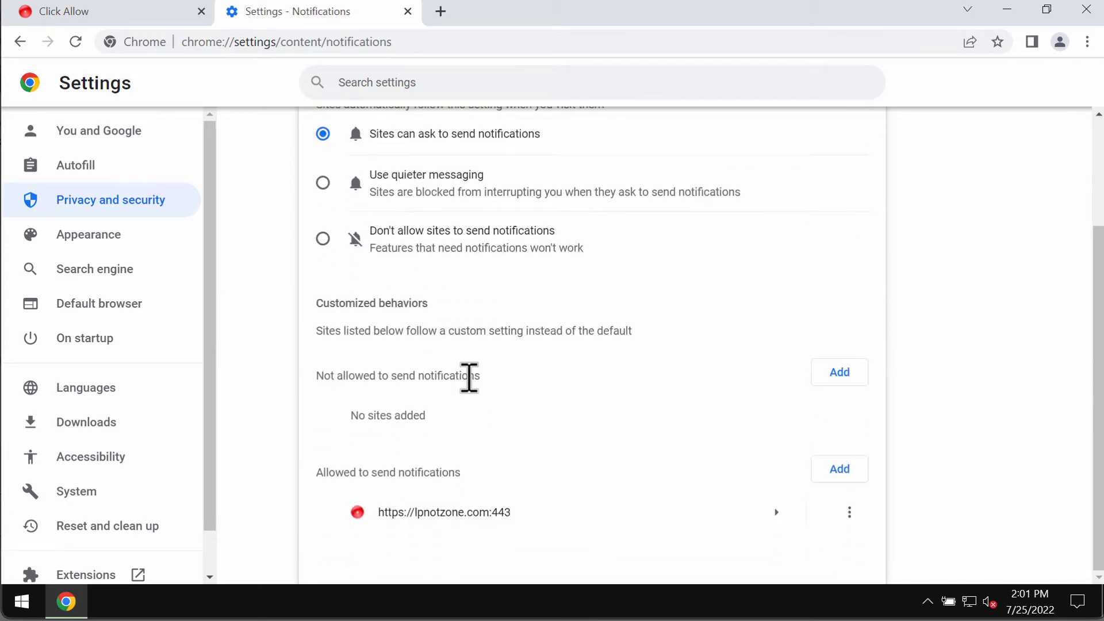
mouse_move(456, 479)
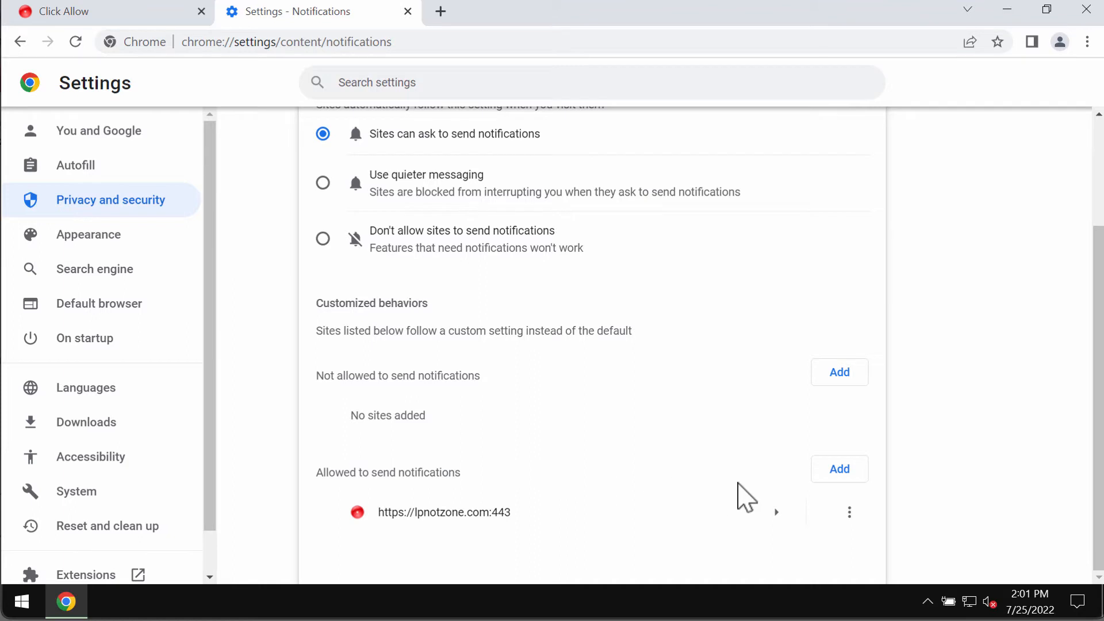
Remove lpnotzone.com from the sites allowed to send notifications
click(848, 511)
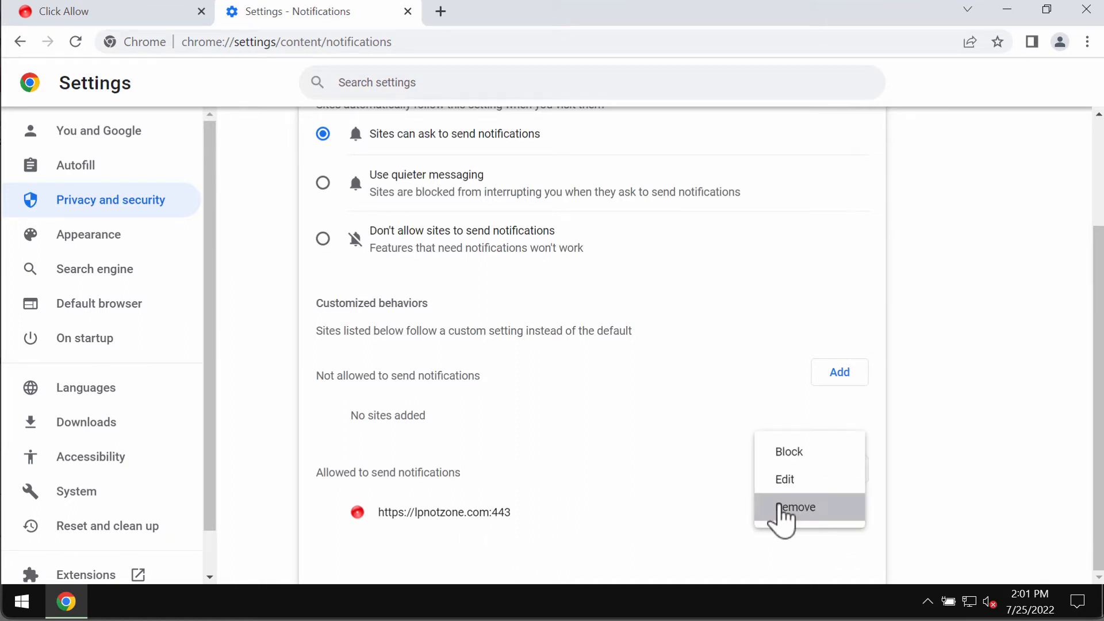
click(796, 507)
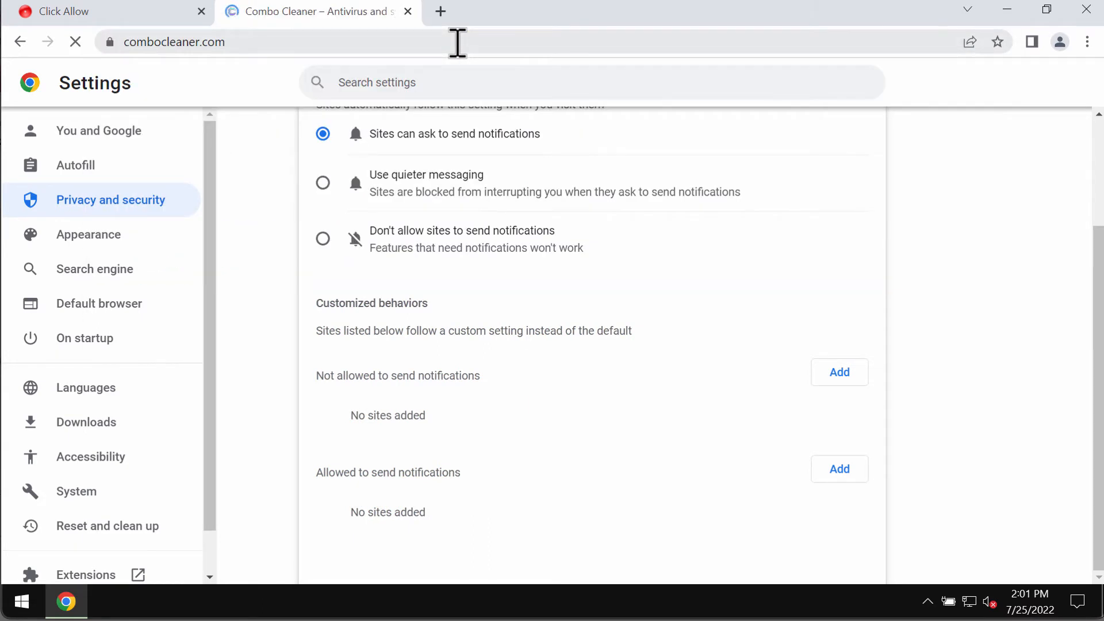
Minimize Chrome and launch Combo Cleaner from its desktop shortcut
click(318, 12)
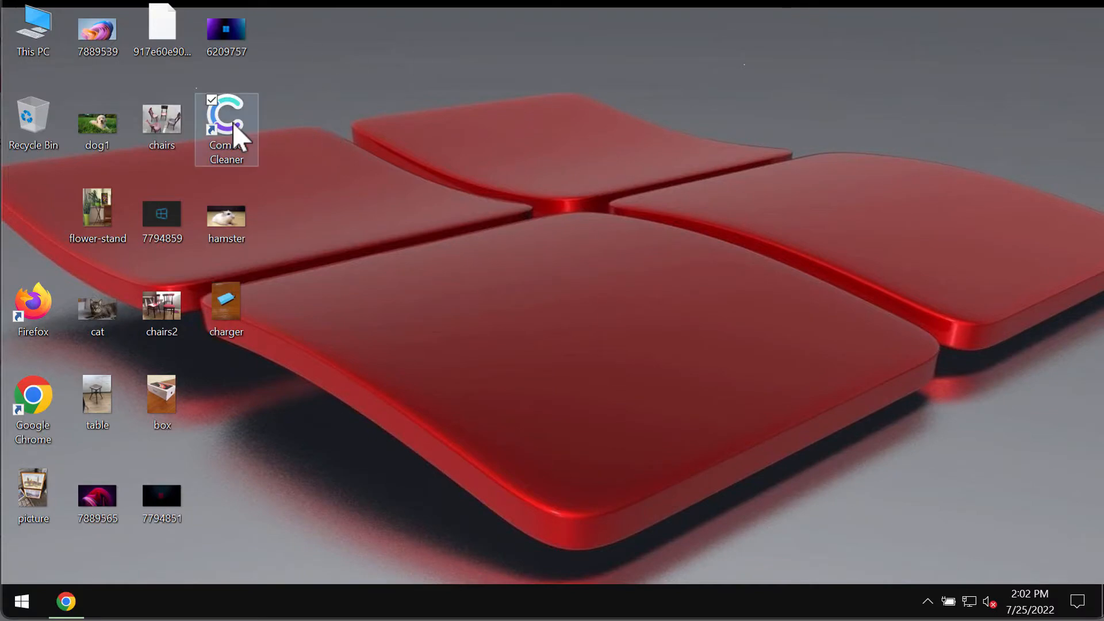
double_click(227, 120)
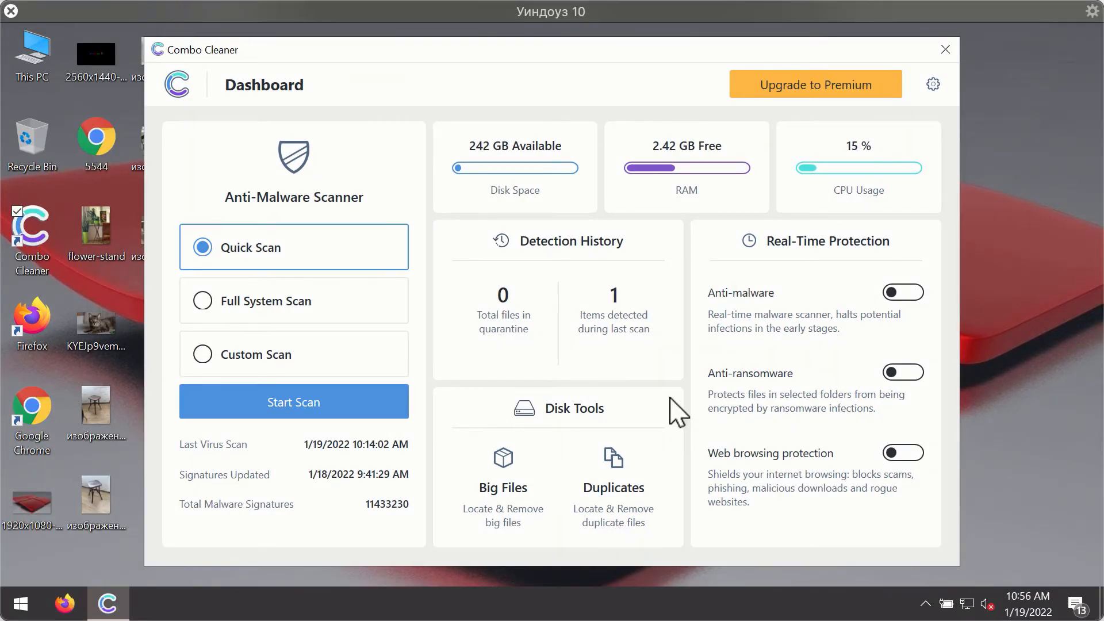
mouse_move(719, 178)
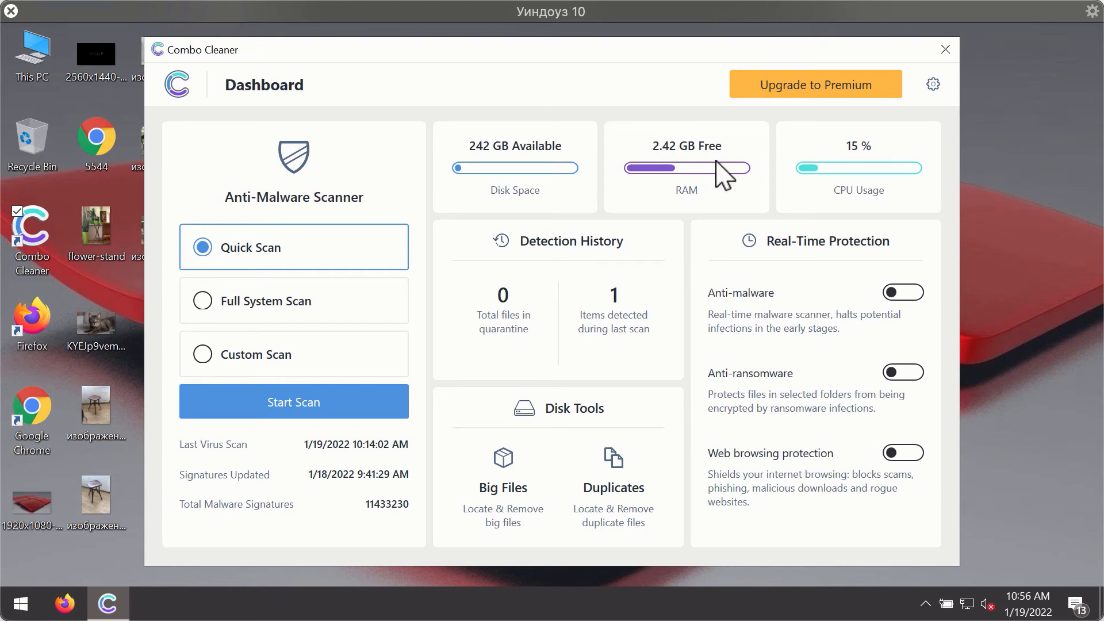
mouse_move(271, 282)
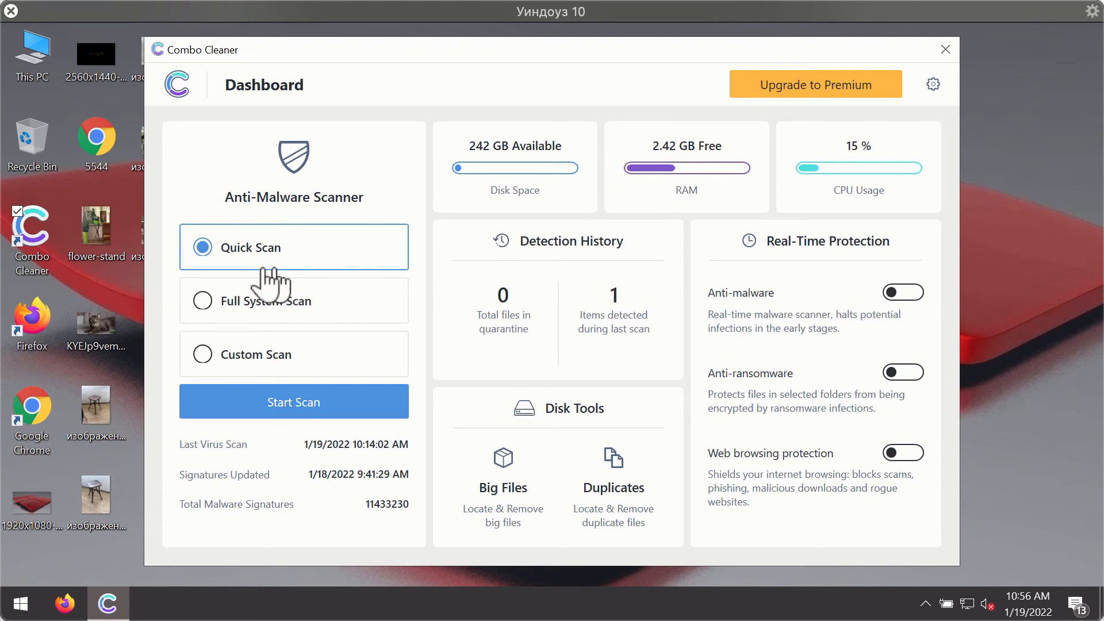
mouse_move(310, 308)
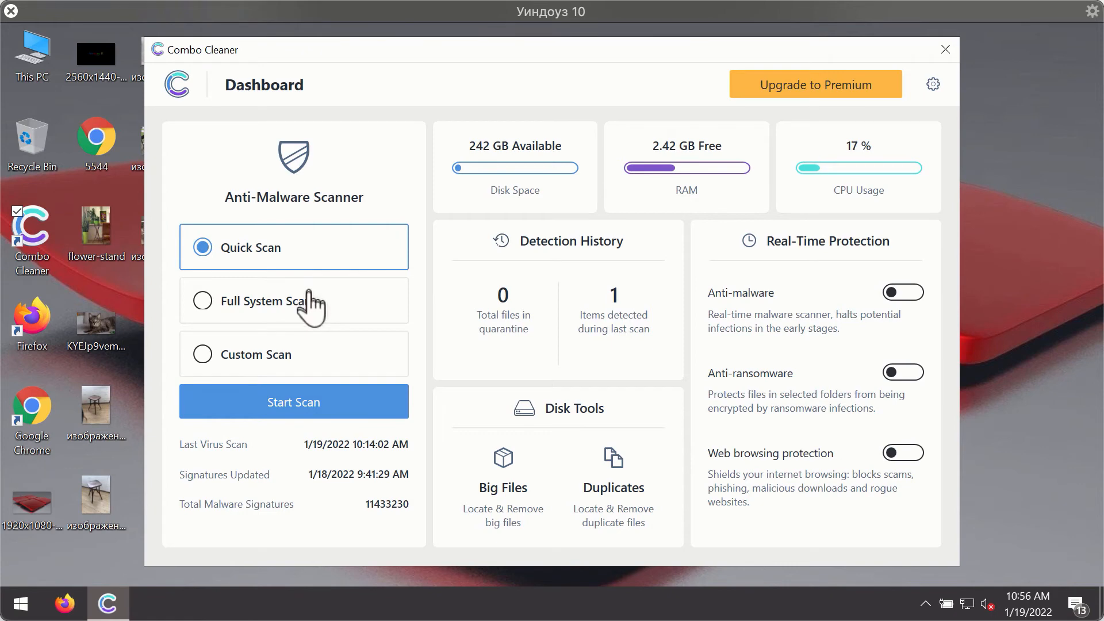
Start the Quick Scan from the Combo Cleaner dashboard
click(293, 401)
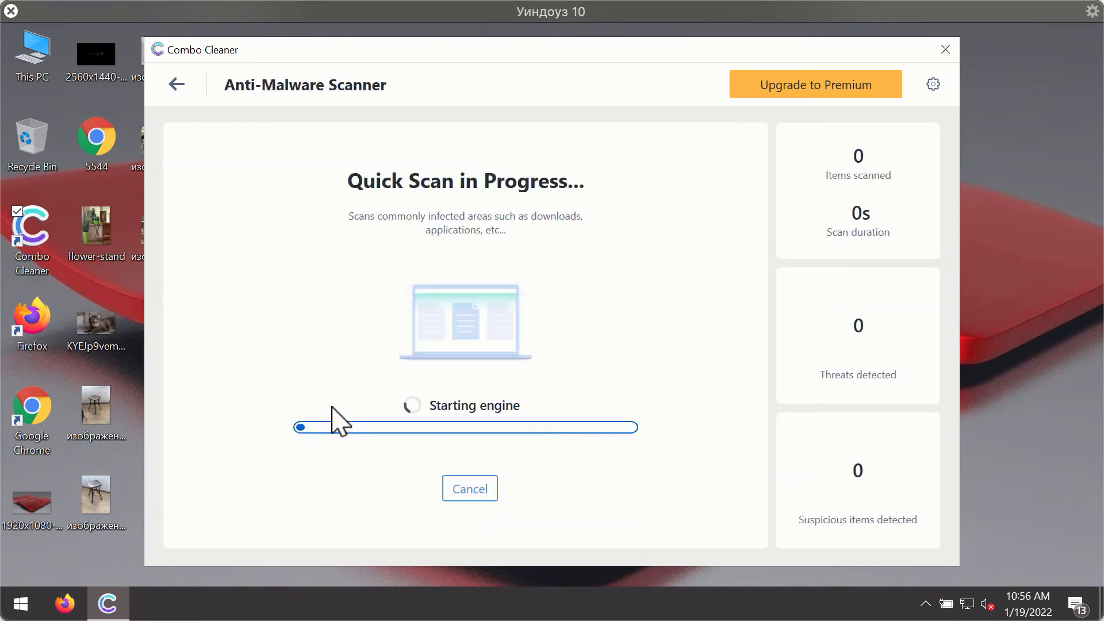
mouse_move(544, 344)
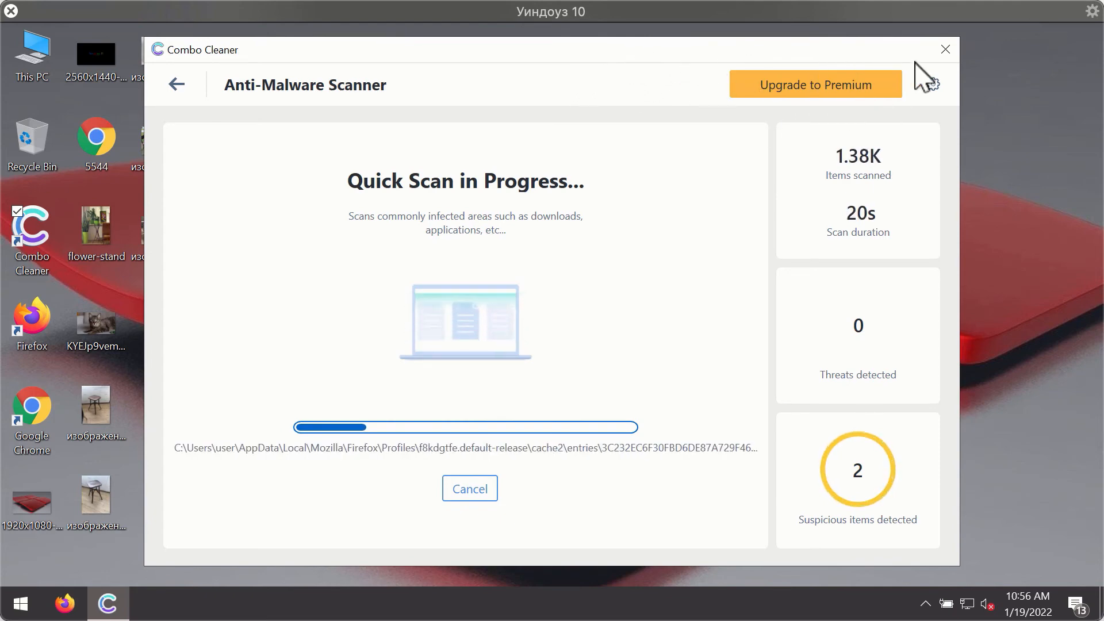
View the Anti-Ransomware section of Combo Cleaner's settings
click(932, 84)
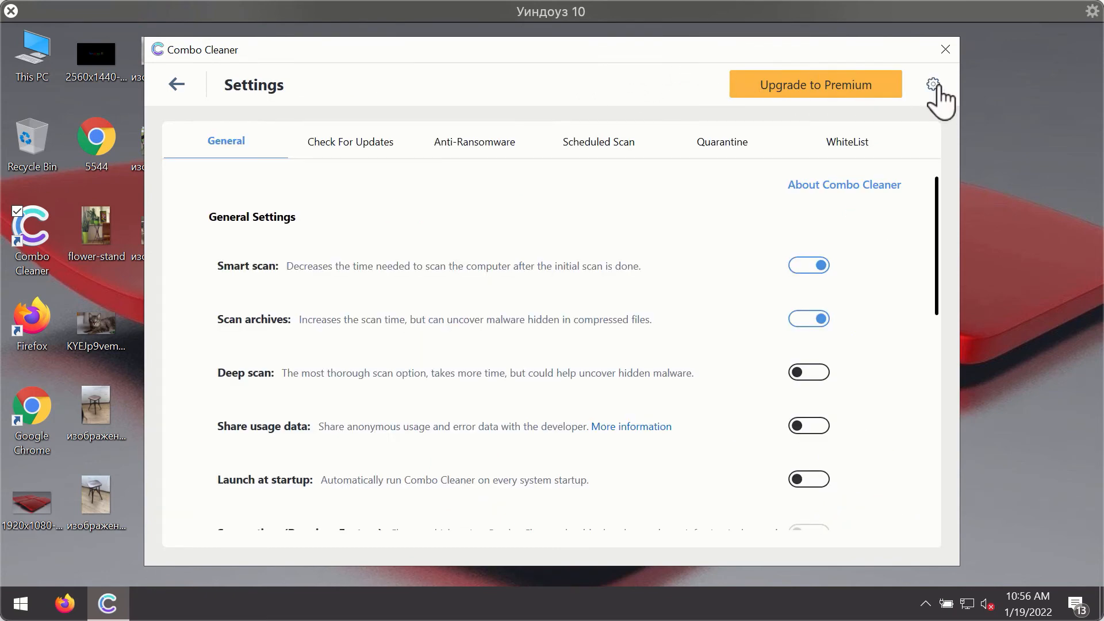
mouse_move(466, 141)
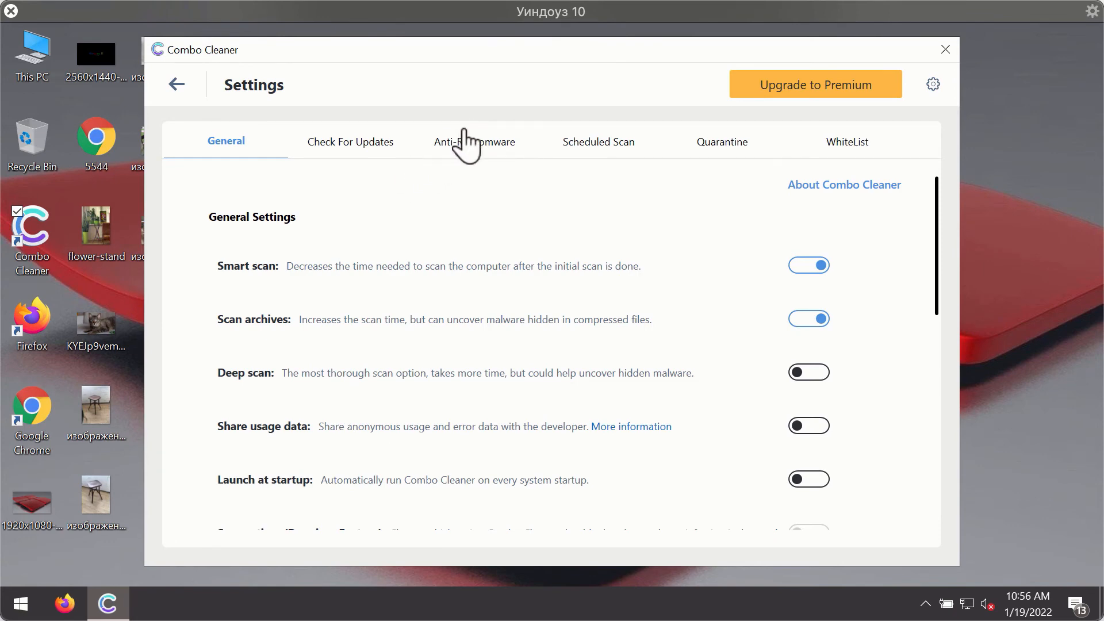
click(474, 142)
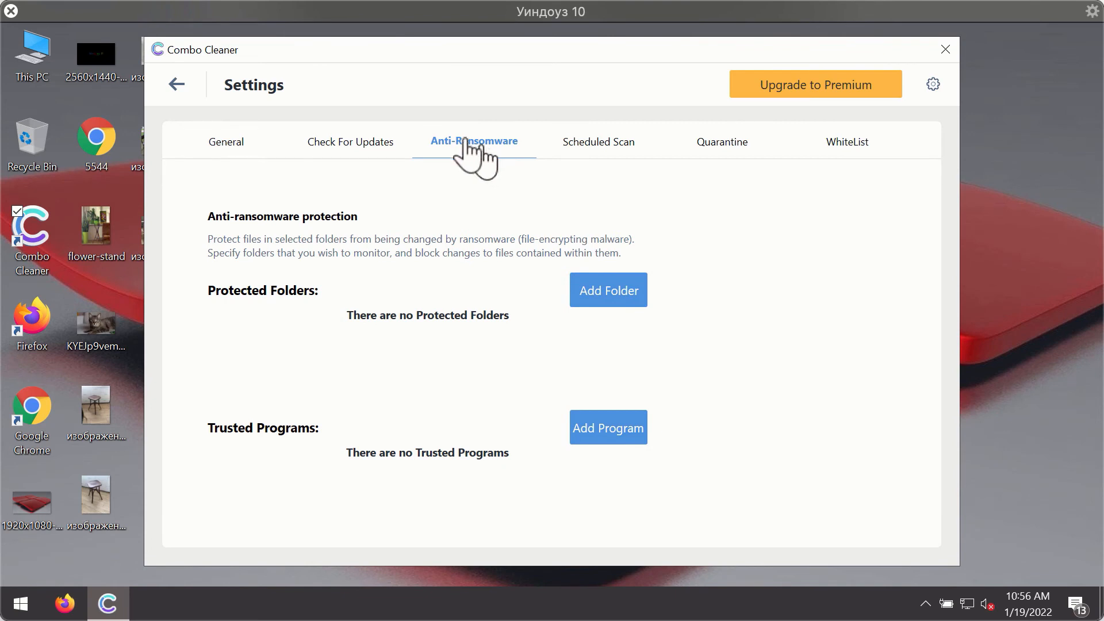
mouse_move(443, 152)
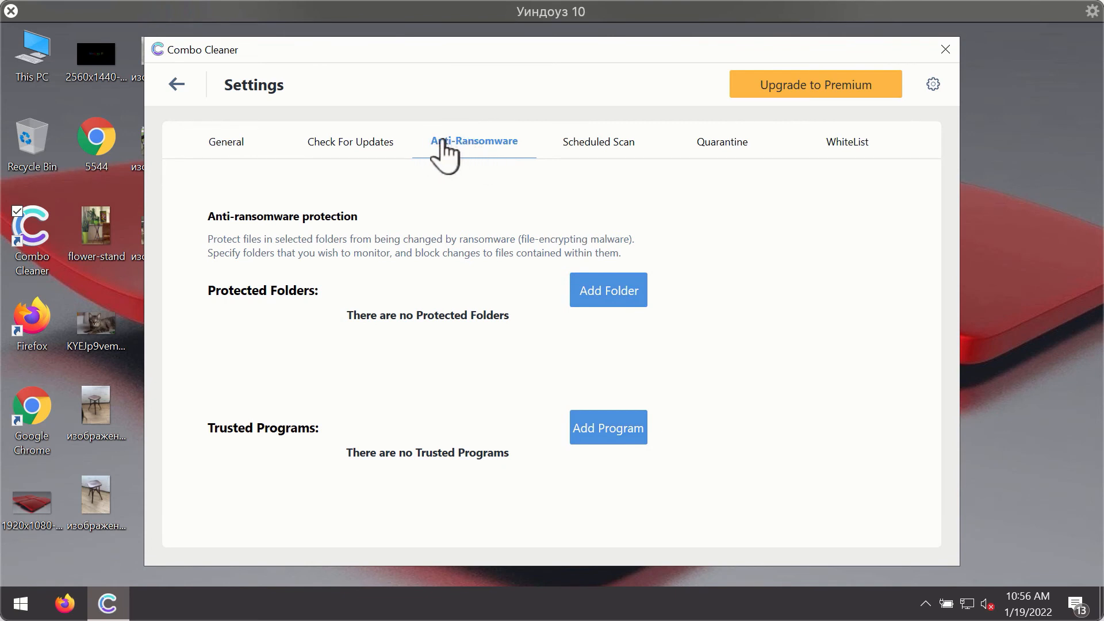
mouse_move(599, 120)
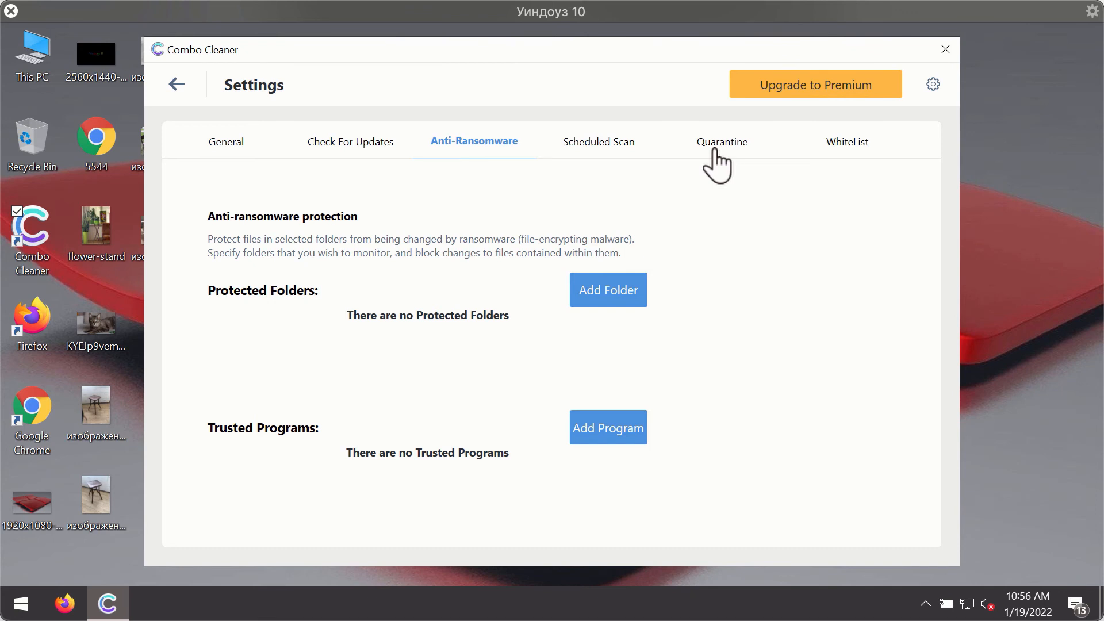
mouse_move(681, 76)
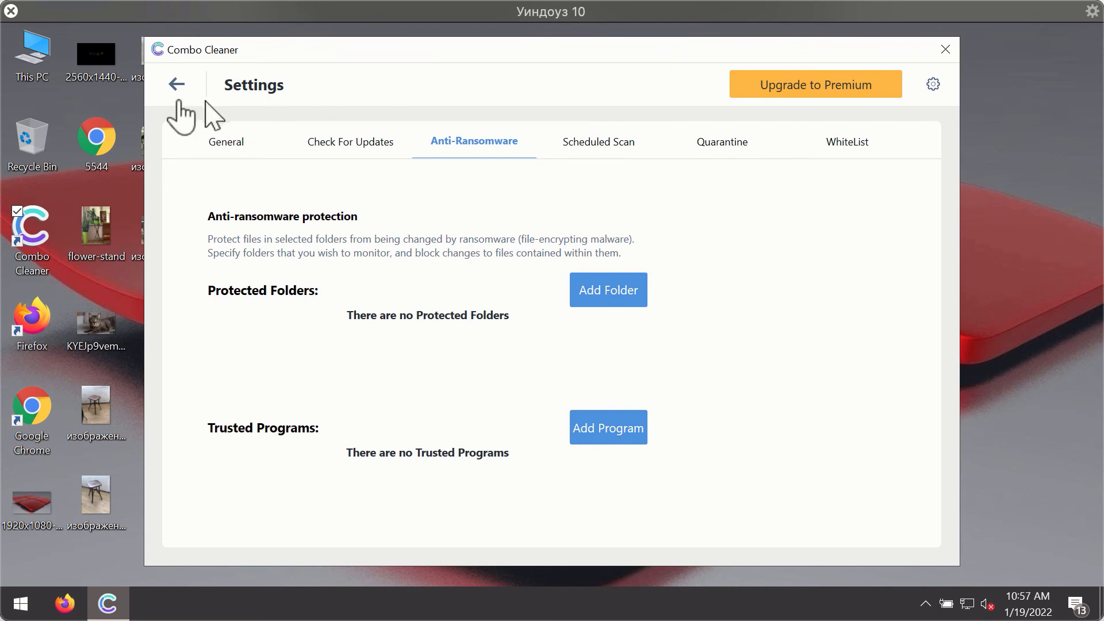
Return to the dashboard and reopen the quick scan showing its two spam ad threats
click(176, 84)
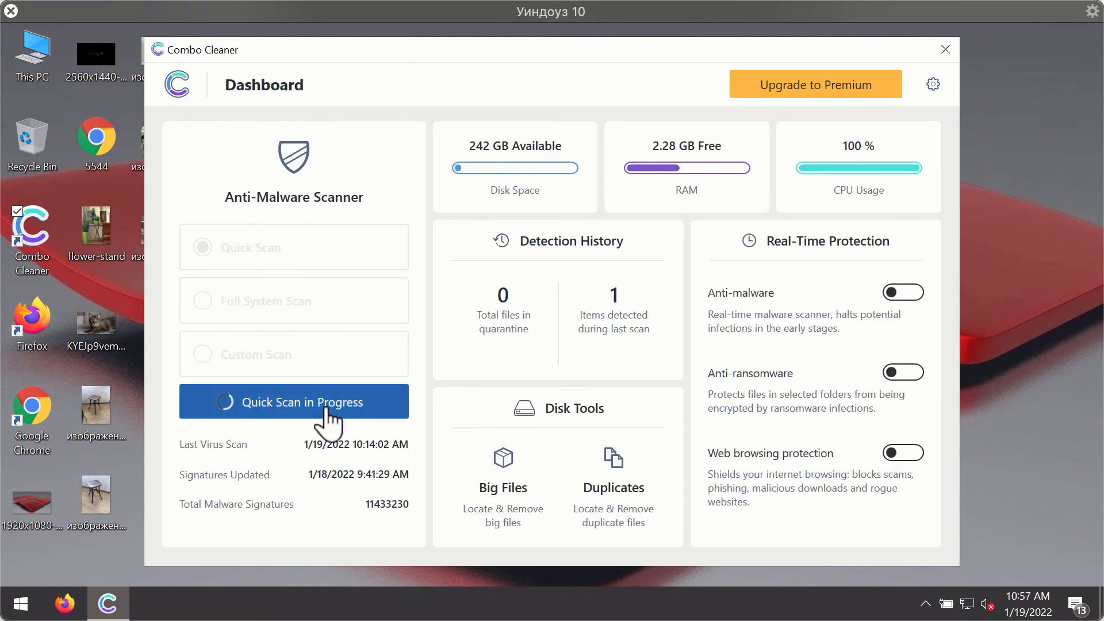
click(293, 401)
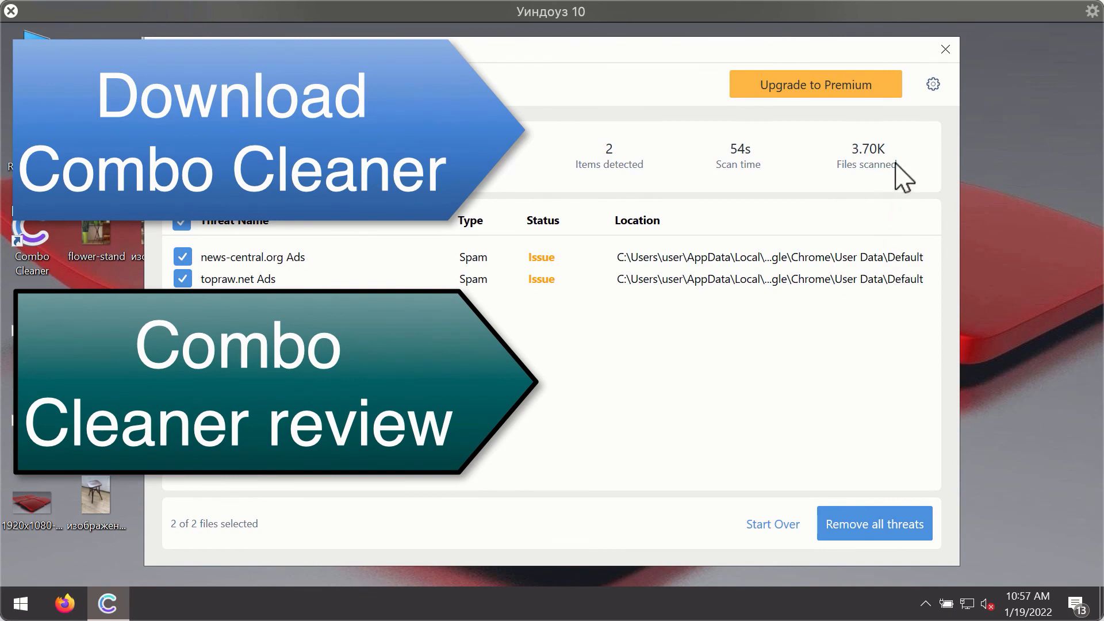
mouse_move(811, 282)
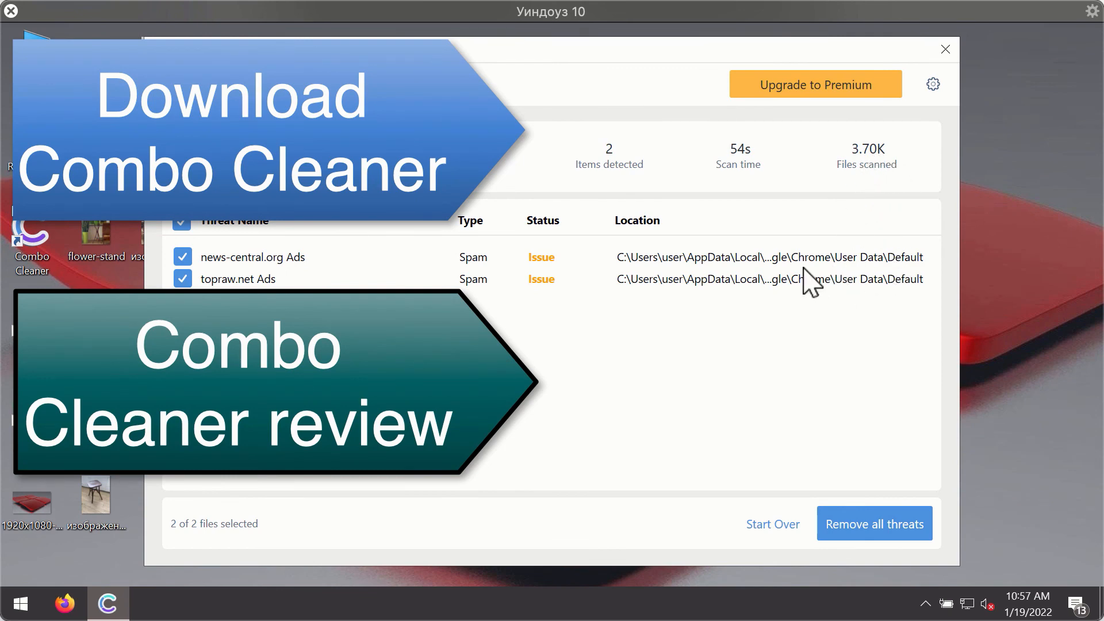